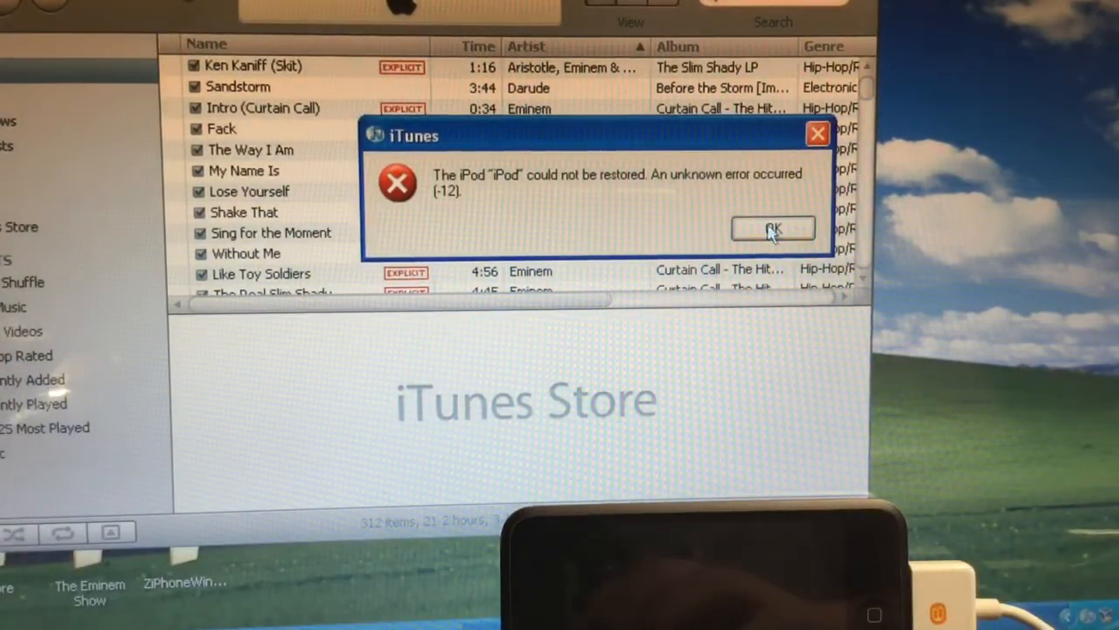
Dismiss the 'iPod could not be restored (-12)' error message
click(773, 228)
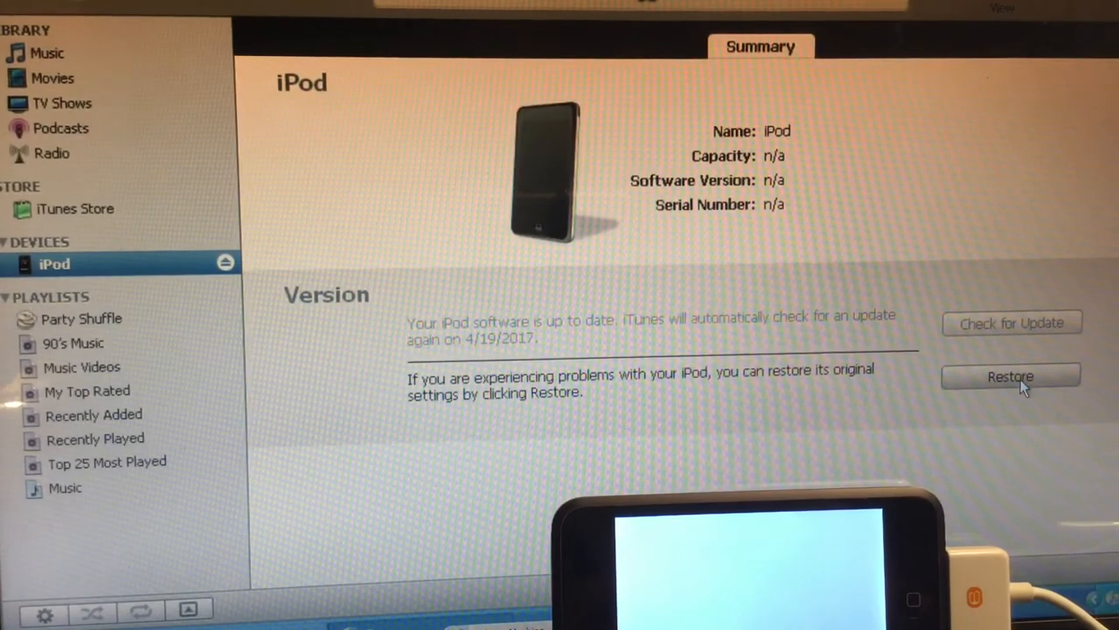
Restore from the Desktop firmware file iPod1,1_1.1_3A101a_Restore
click(1012, 375)
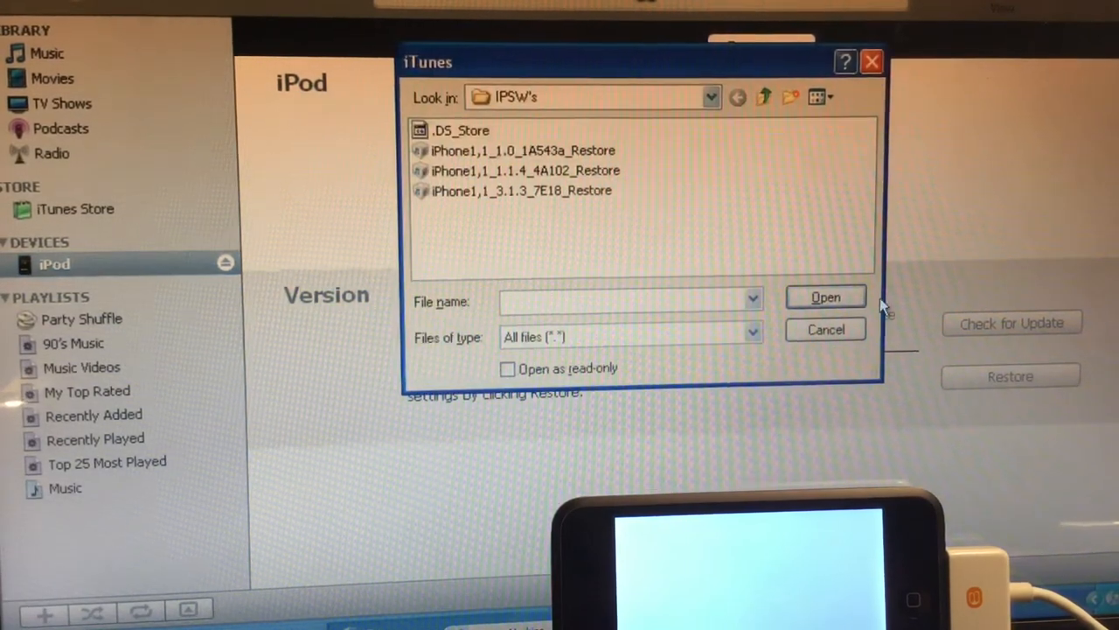
click(764, 96)
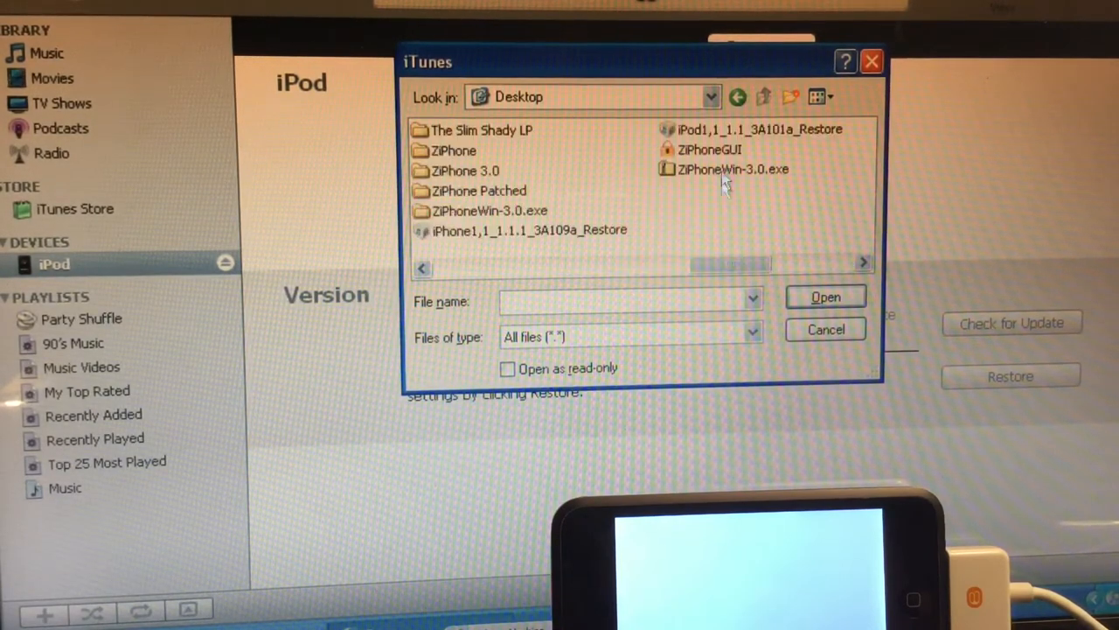
double_click(738, 128)
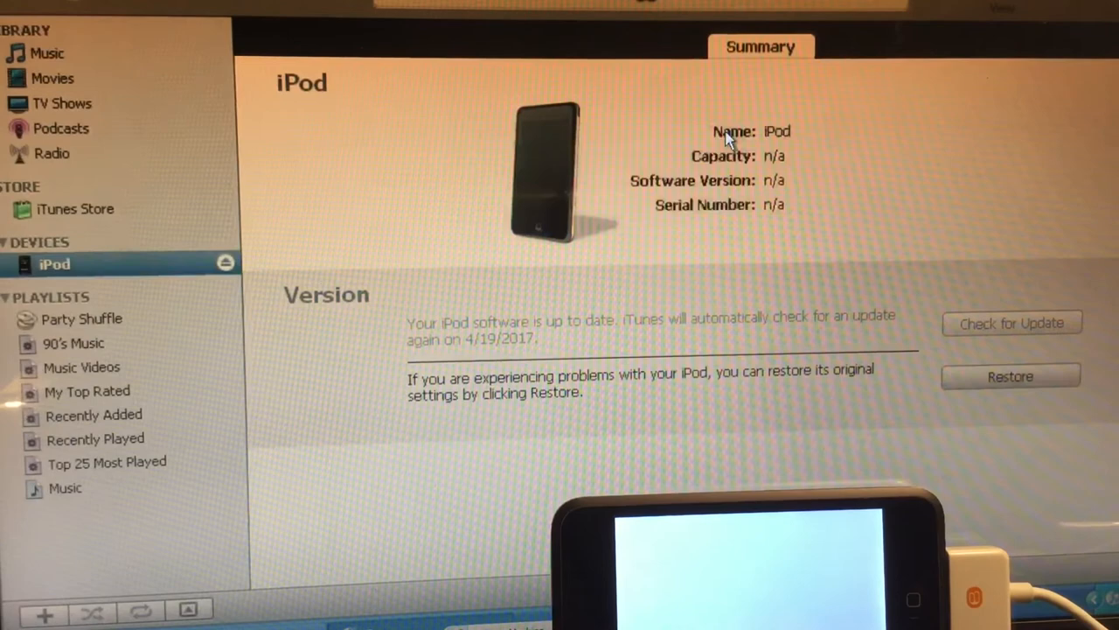
click(1011, 376)
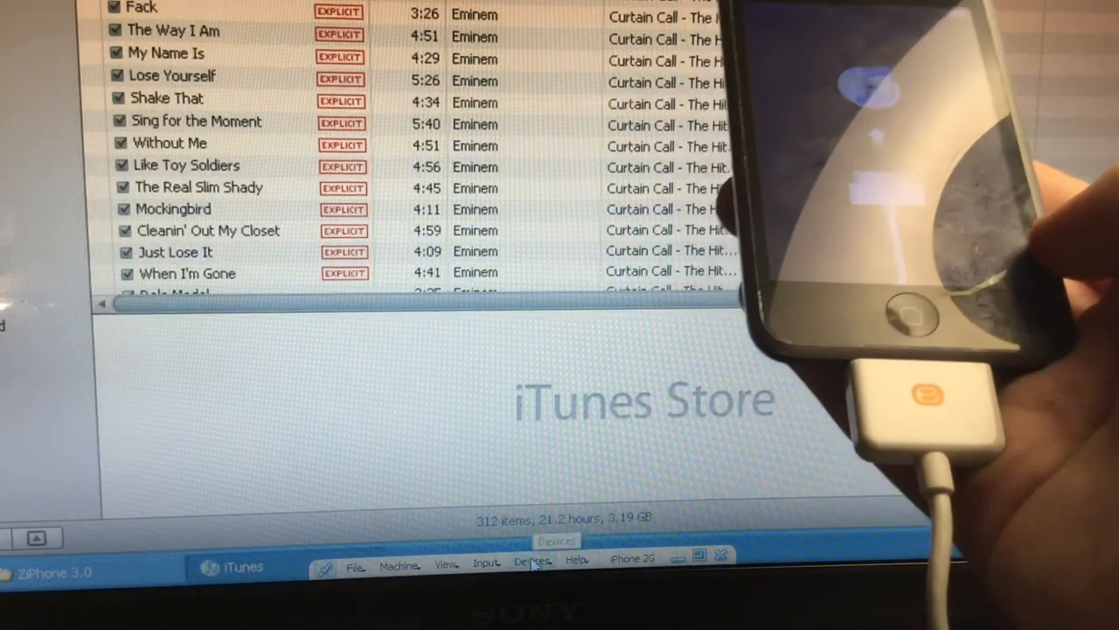
Open the VirtualBox Devices menu showing Optical Drives, Network and USB options
click(529, 561)
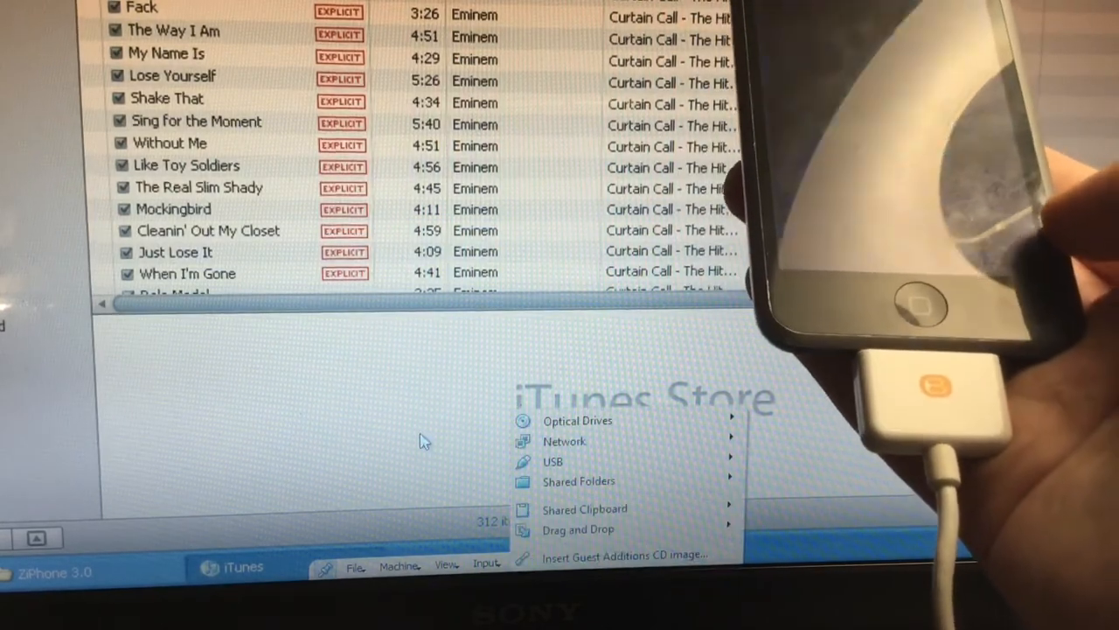